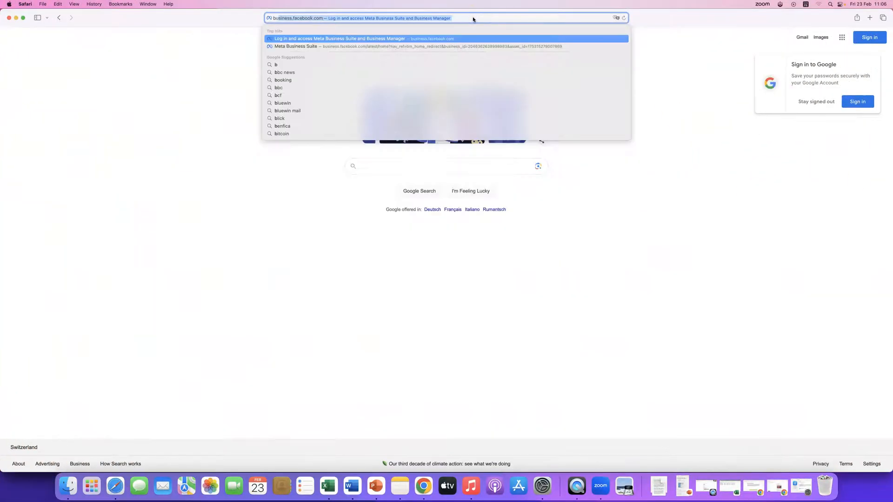
Open Meta Business Suite from the business.facebook.com address bar suggestion.
left_click(341, 39)
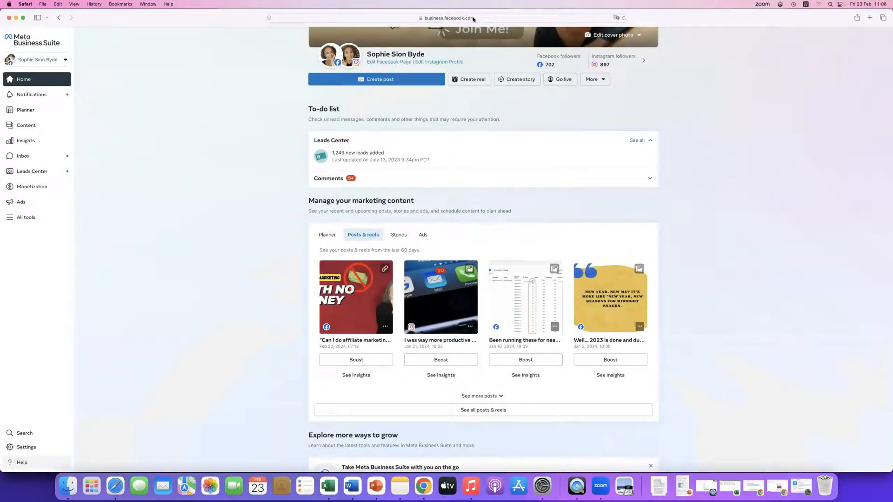
left_click(38, 60)
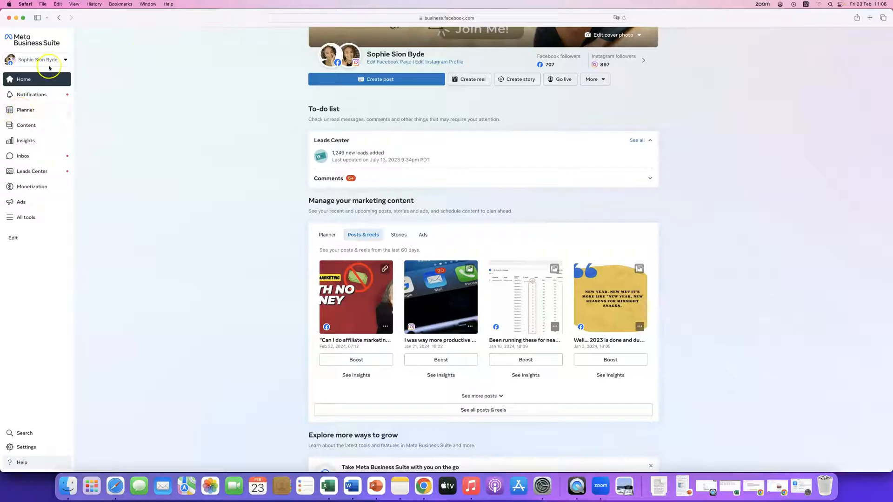
mouse_move(23, 283)
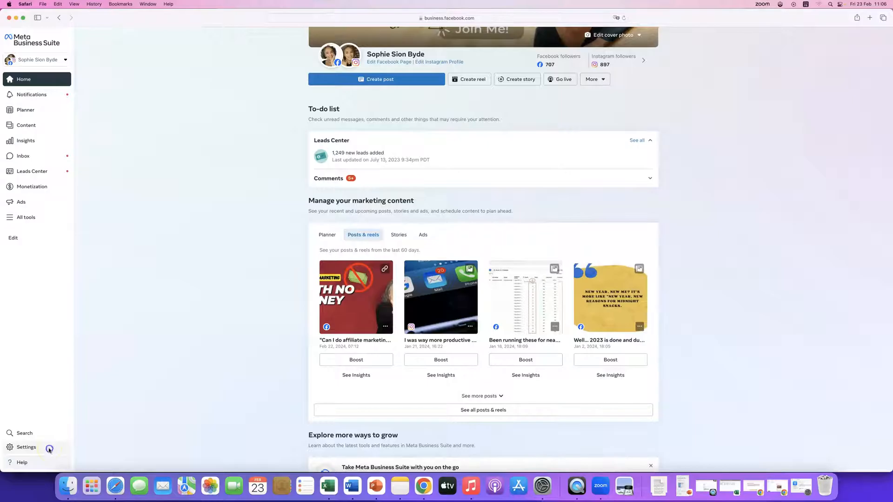
Open business Settings and show the list of business portfolios from the account switcher.
left_click(25, 449)
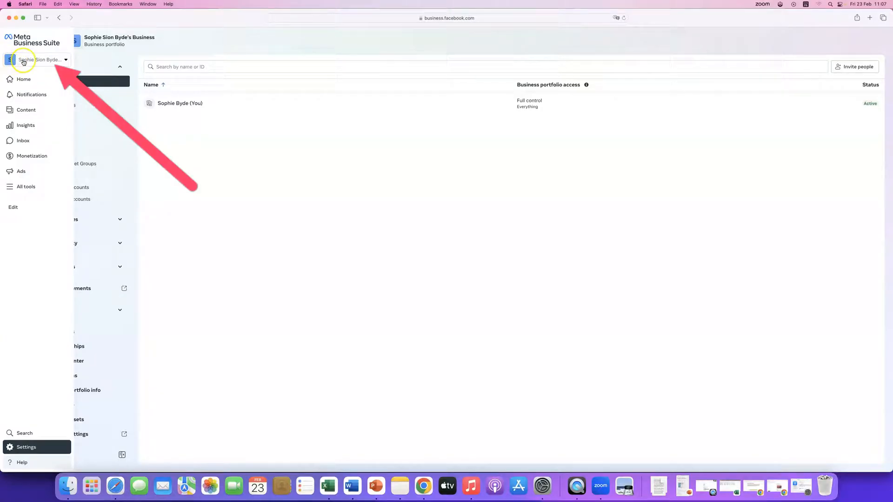
left_click(40, 59)
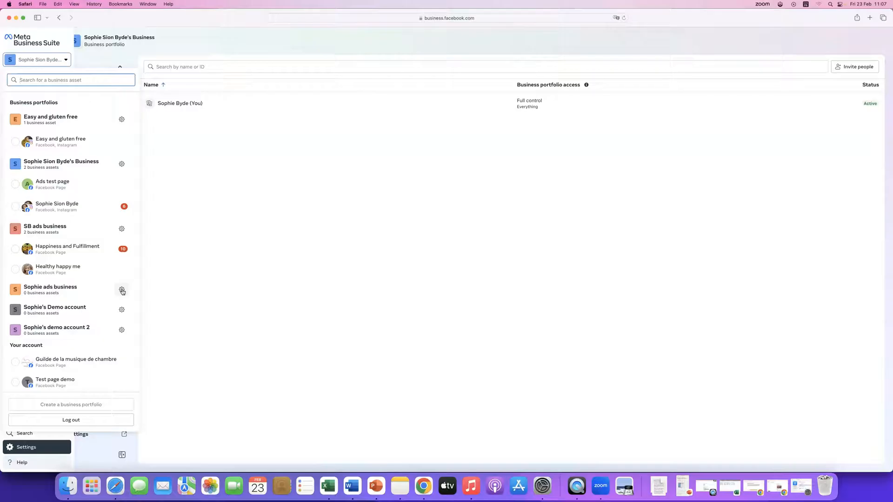
Open the Sophie ads business portfolio settings and view its Pages list (currently empty).
left_click(121, 291)
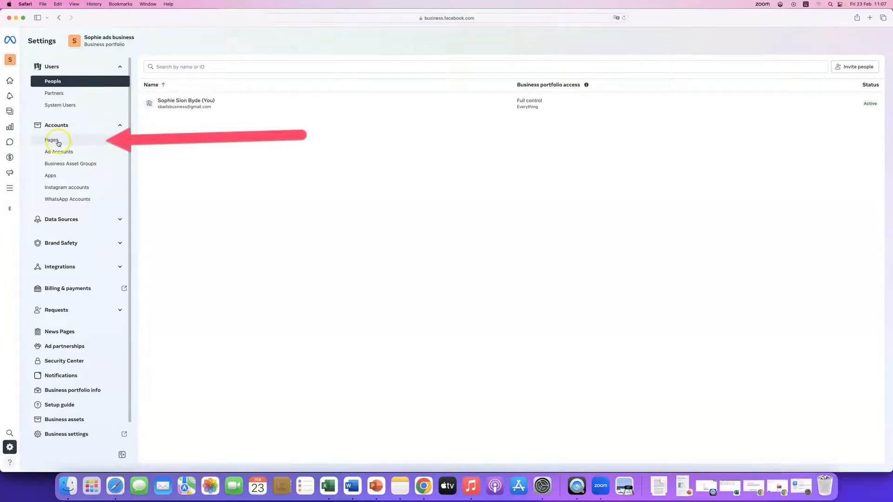
left_click(51, 140)
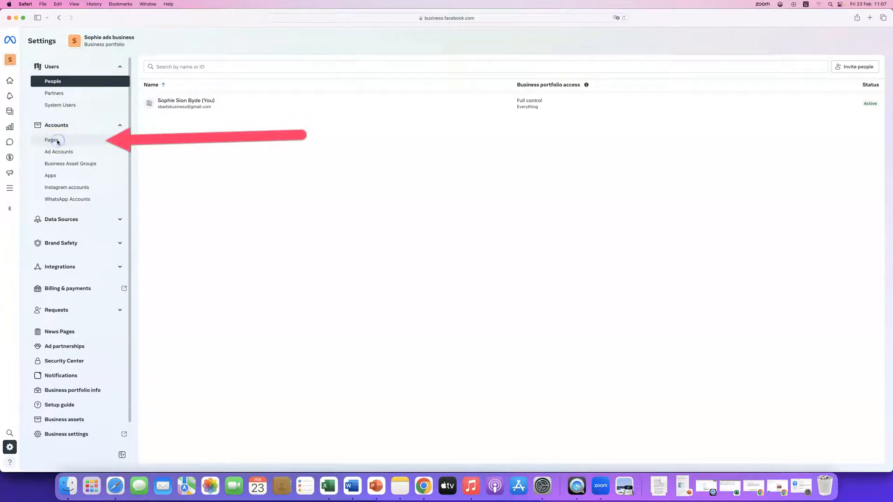
left_click(51, 139)
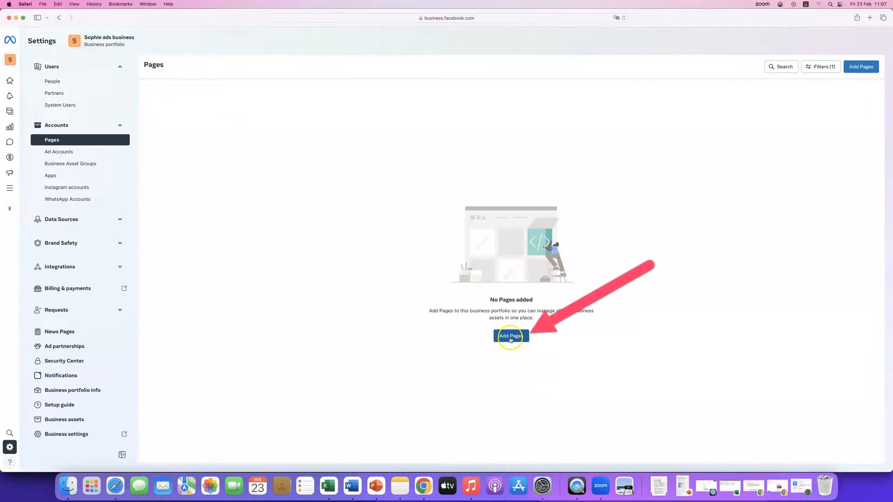
Start claiming an existing Facebook Page and choose Ads test page from the search results.
left_click(510, 336)
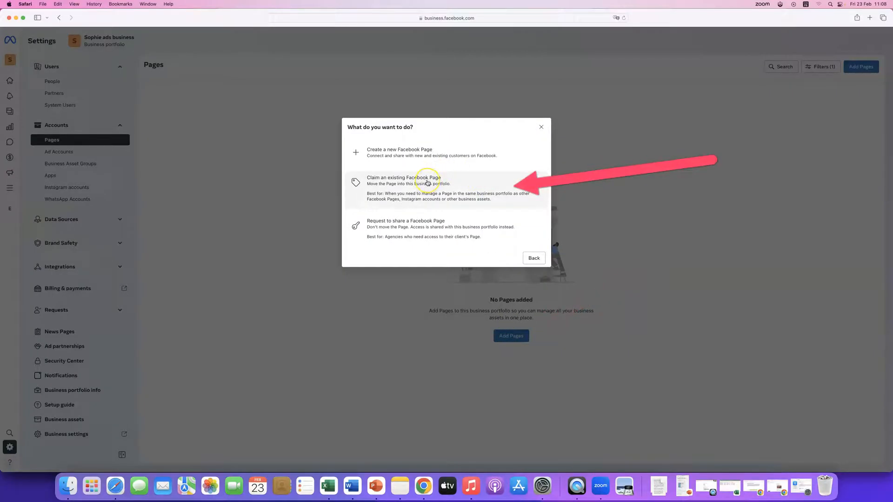
left_click(404, 180)
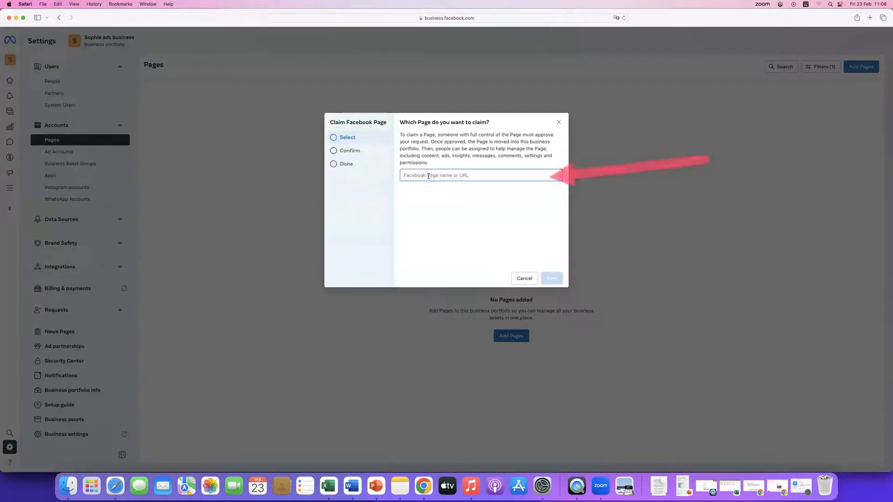
type("tes")
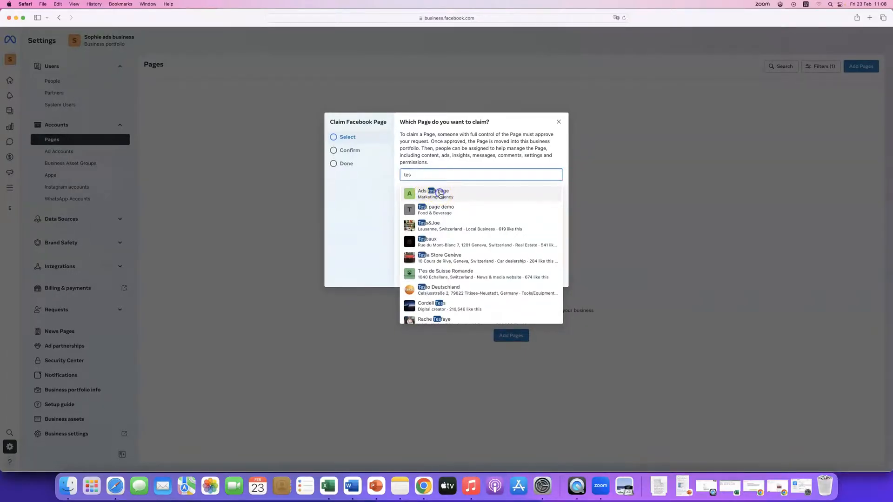
left_click(433, 193)
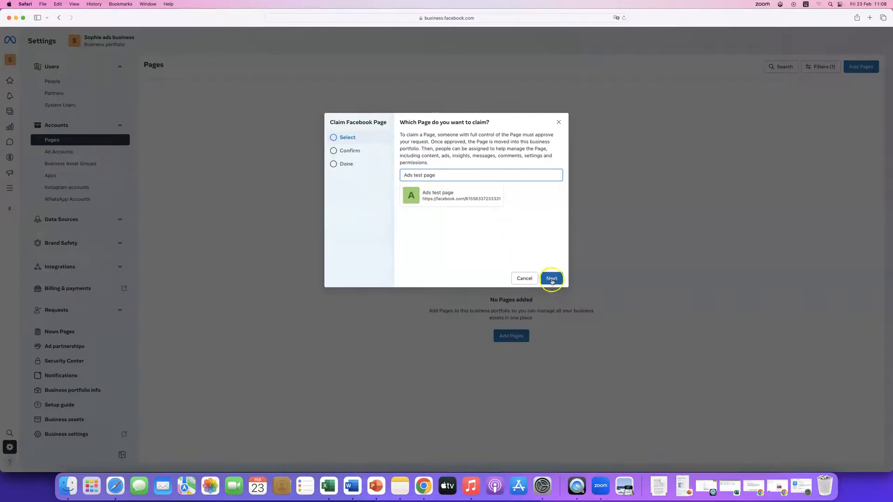
Agree to the terms, claim Ads test page for Sophie ads business, and dismiss the success dialog.
left_click(550, 279)
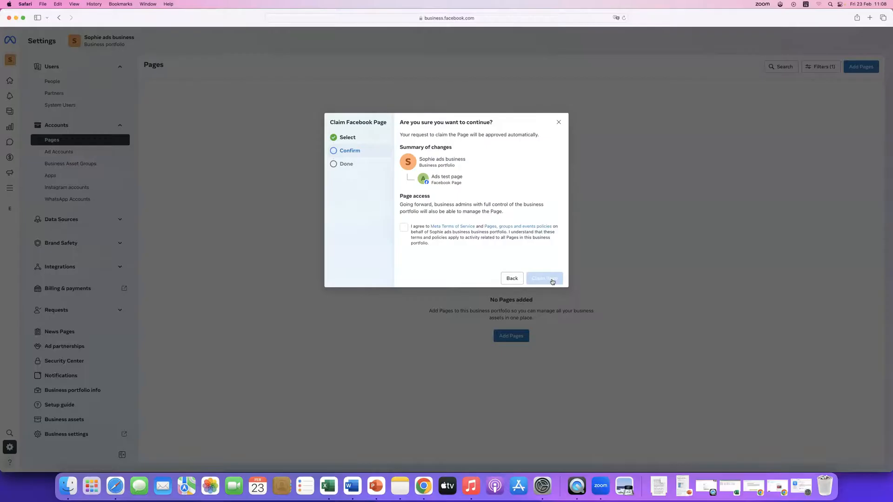
mouse_move(510, 147)
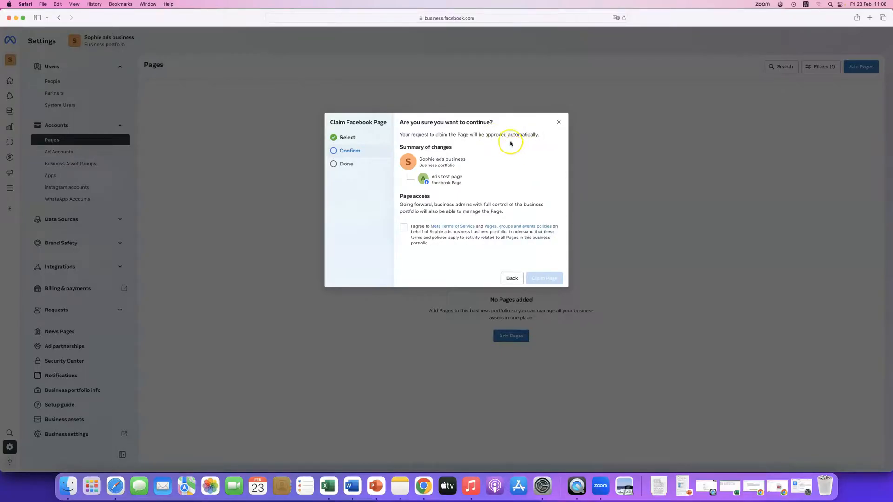
mouse_move(436, 212)
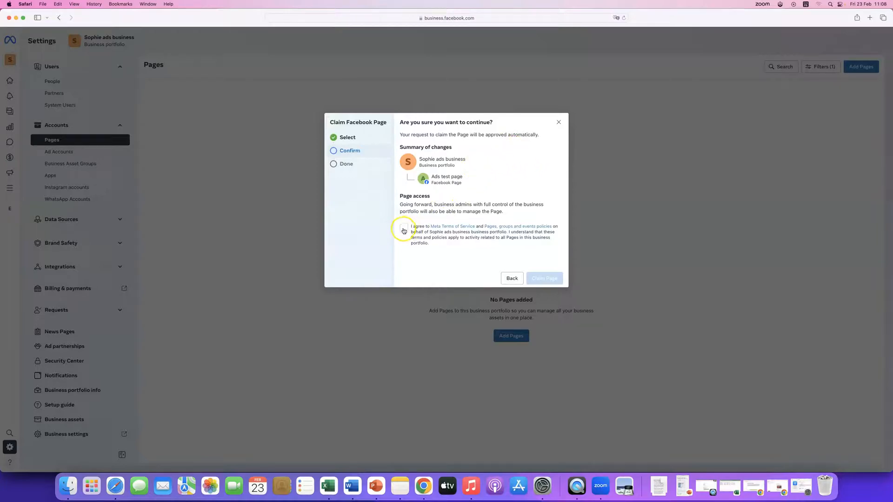
left_click(403, 228)
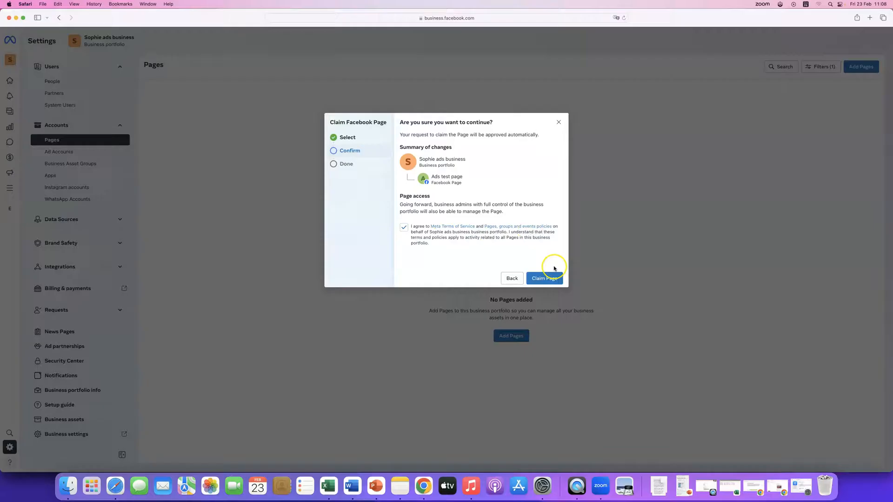
left_click(543, 278)
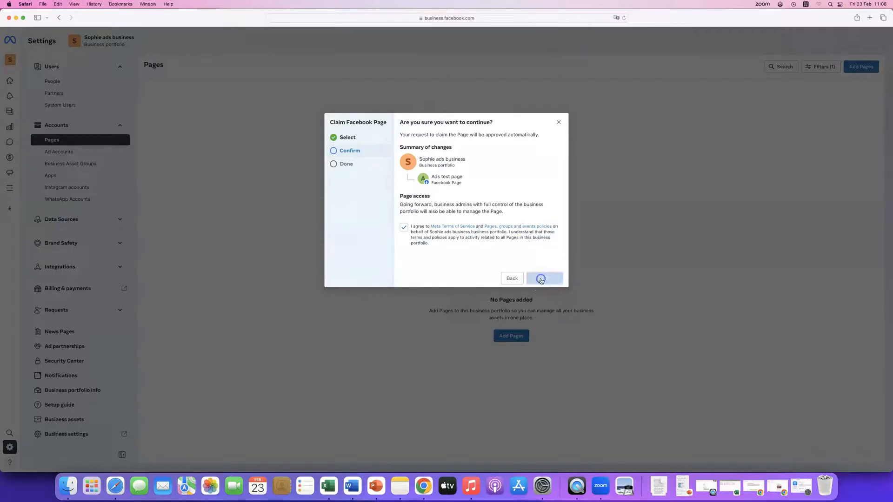
left_click(543, 278)
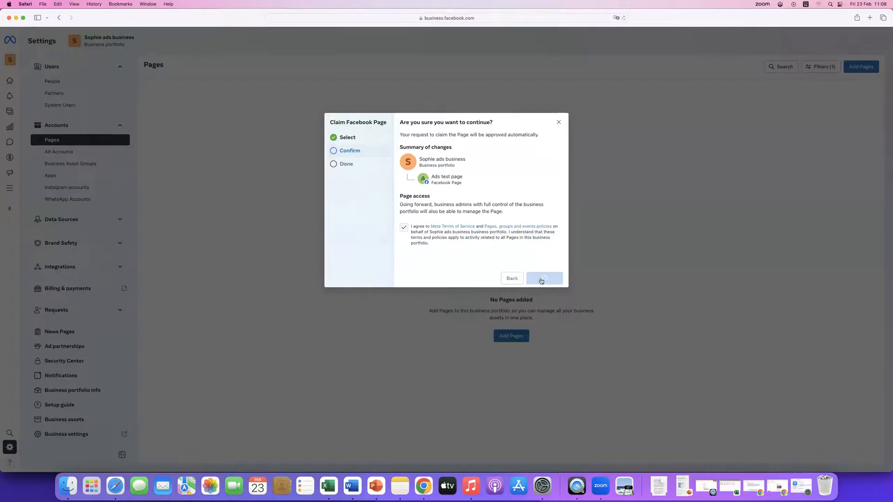
left_click(542, 278)
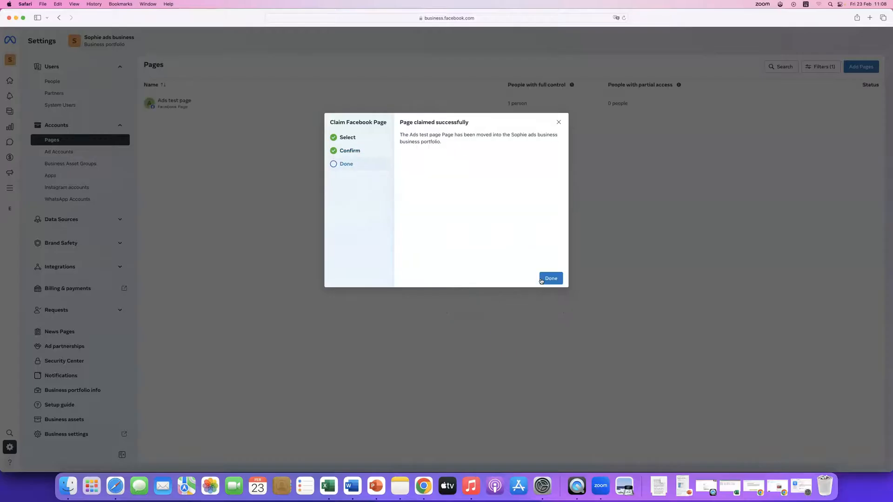
left_click(550, 279)
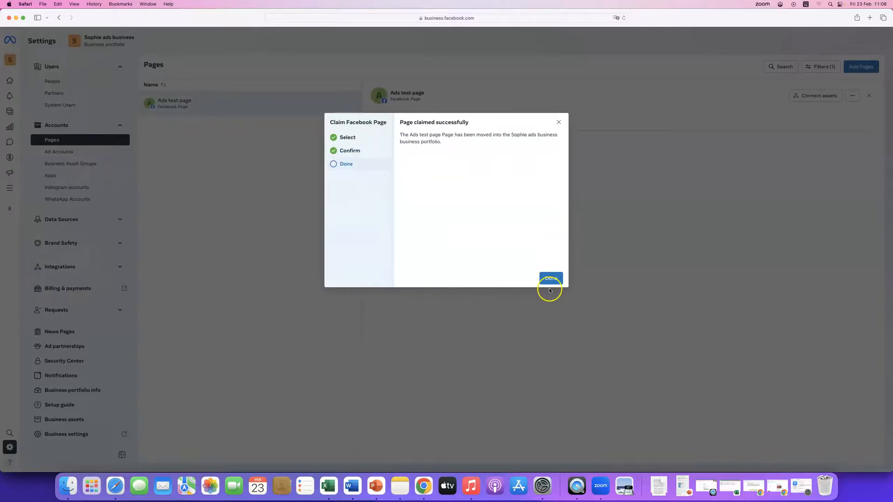
left_click(550, 279)
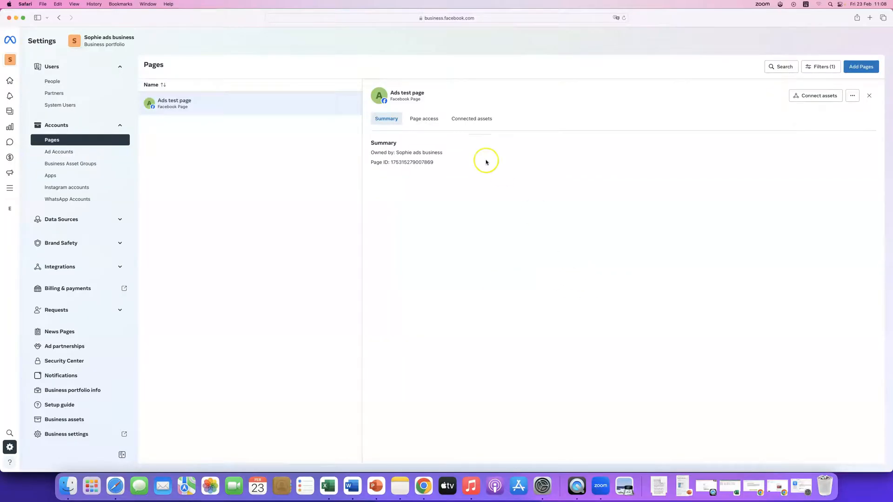
mouse_move(56, 66)
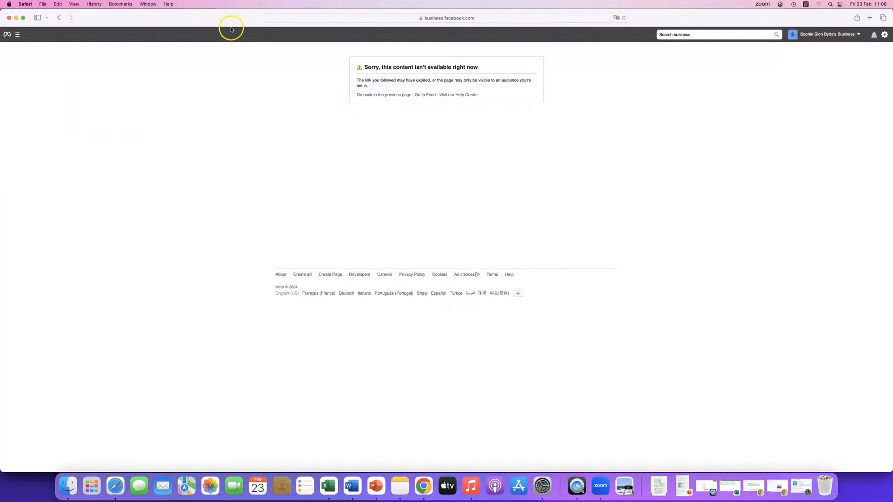
Return to Business Suite home and show the portfolio list with Sophie ads business holding Ads test page.
left_click(447, 18)
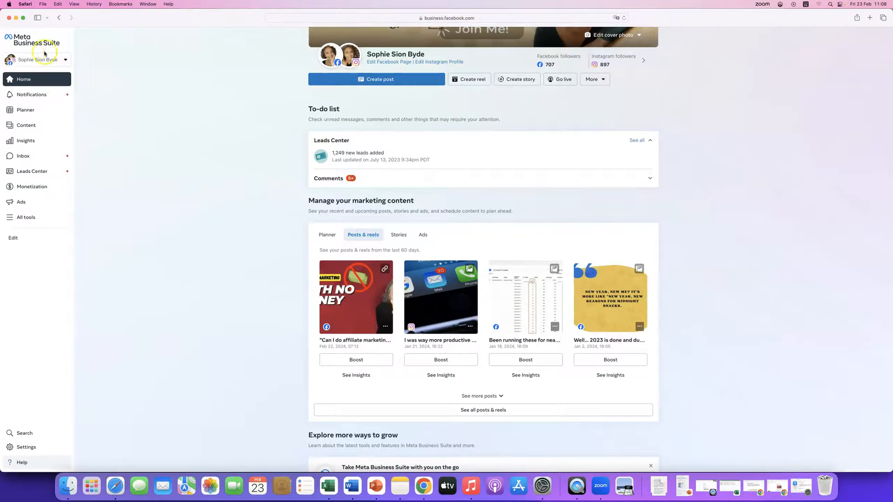
left_click(65, 60)
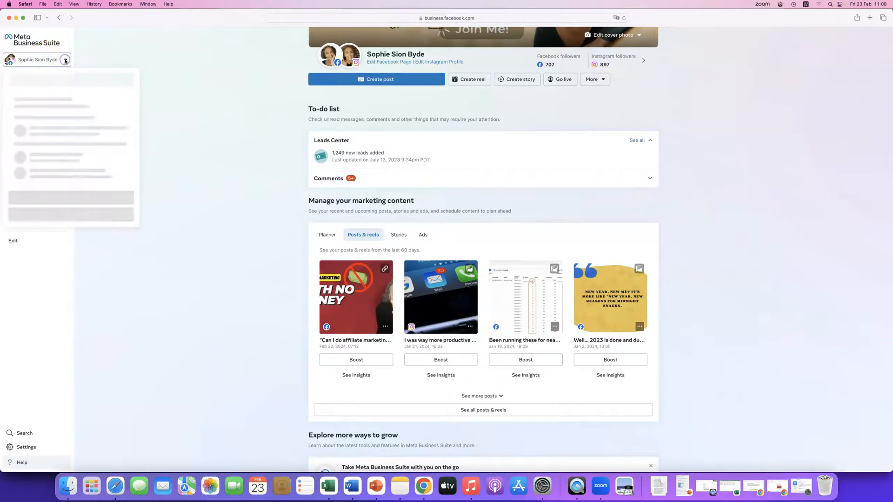
left_click(64, 60)
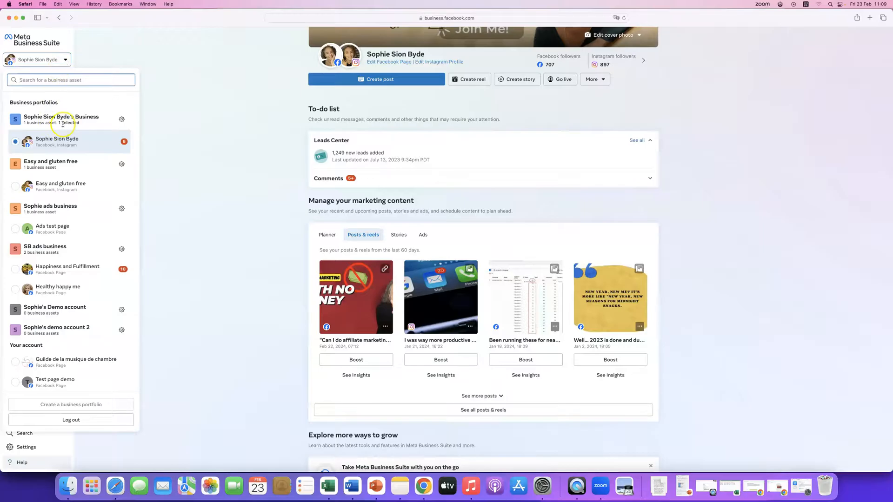